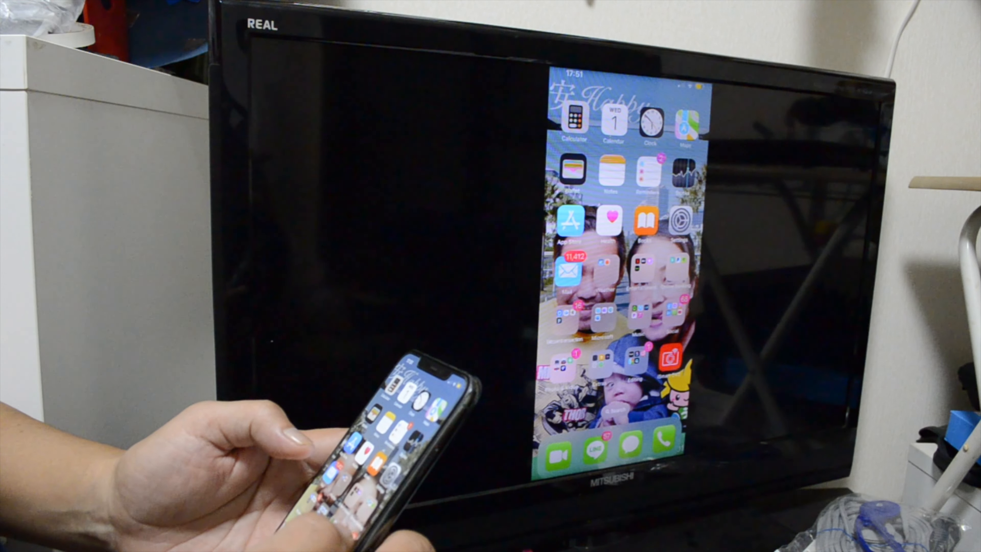
scroll("left", 3)
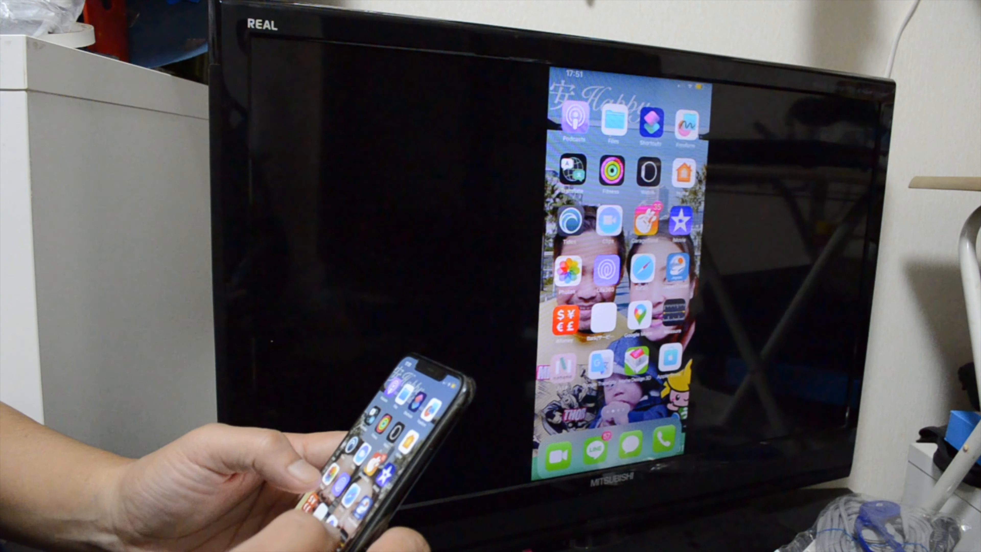